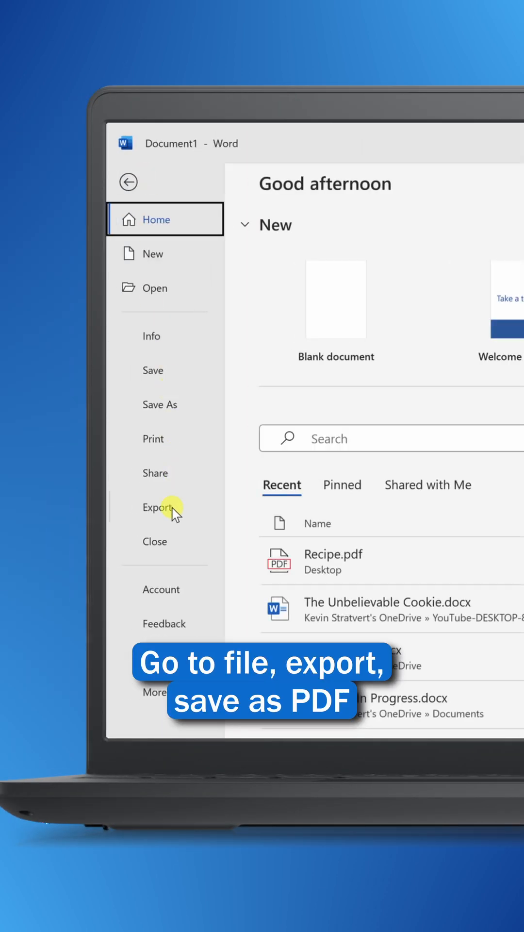
- Export the recipe as Recipe.pdf and reopen it in Word as editable ingredient text
left_click(154, 288)
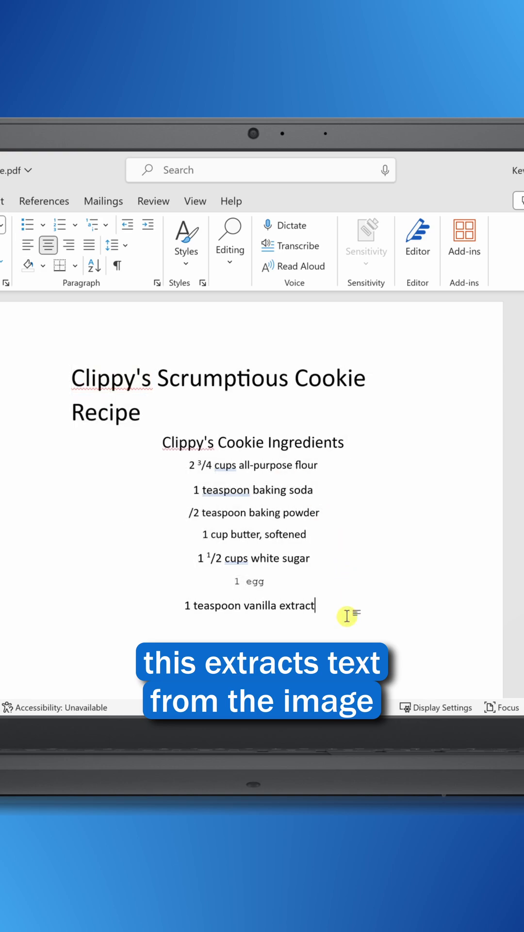
left_click(201, 166)
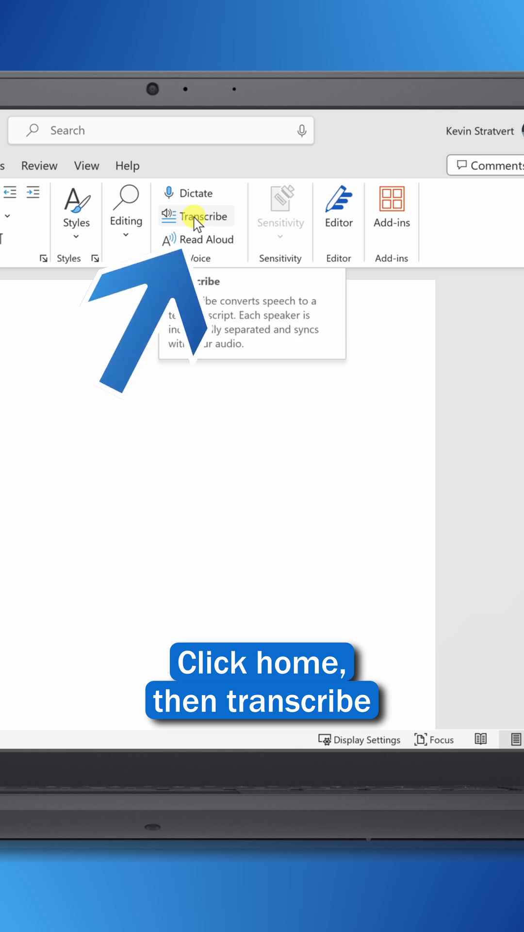
- Open the Transcribe pane from Home and start recording audio for a transcript
left_click(206, 216)
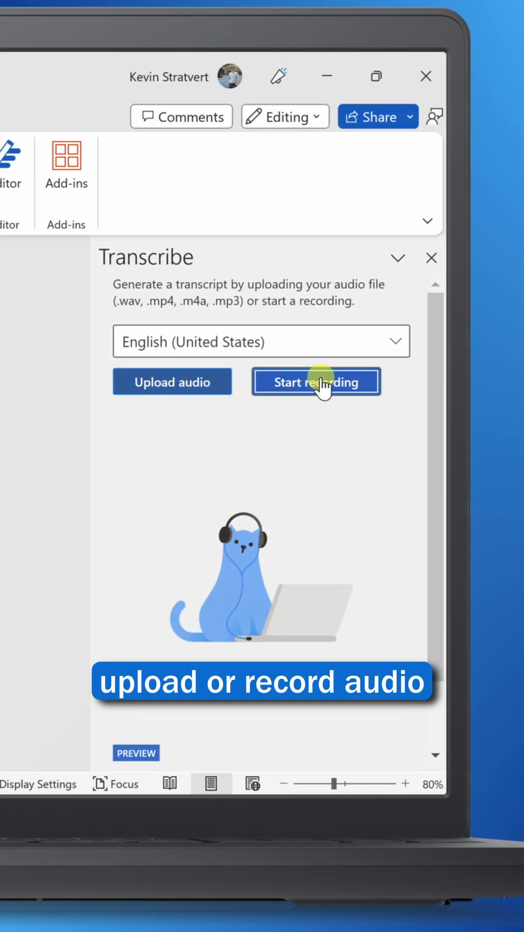
left_click(316, 381)
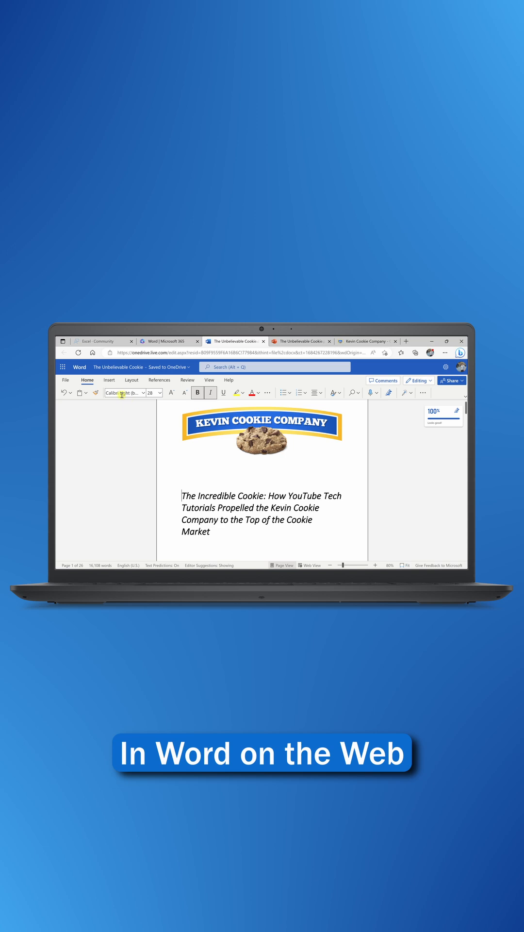
- Open the Editor pane from the Review tab for The Unbelievable Cookie document
left_click(188, 379)
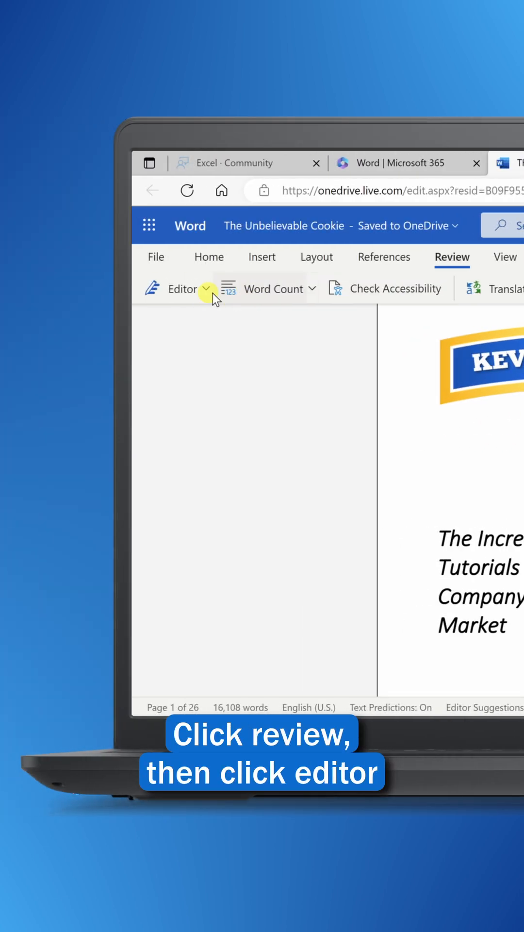
left_click(180, 289)
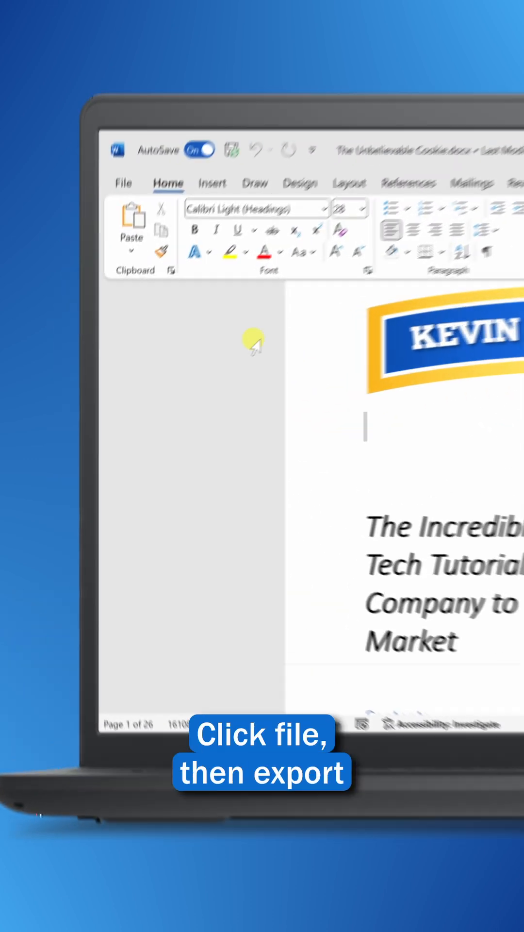
- Go to File > Export to reach the Send Documents to Kindle option
left_click(123, 183)
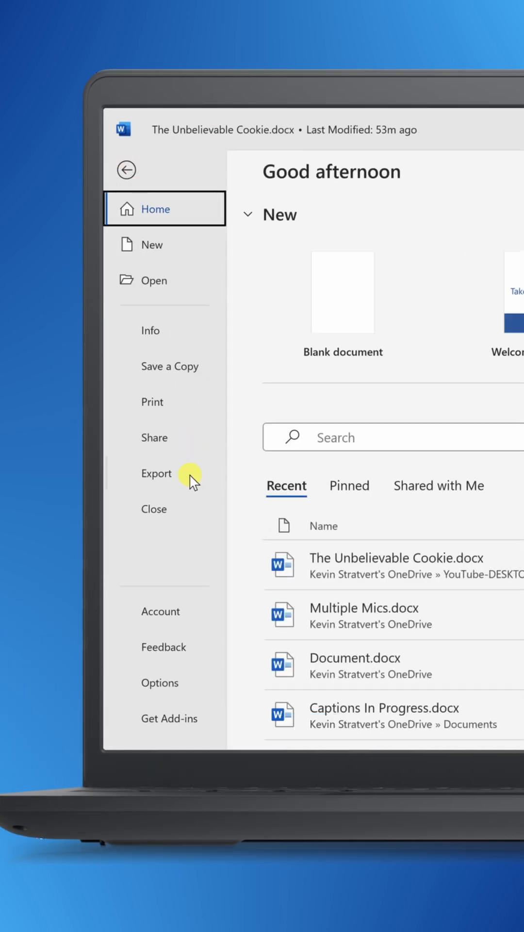
left_click(156, 474)
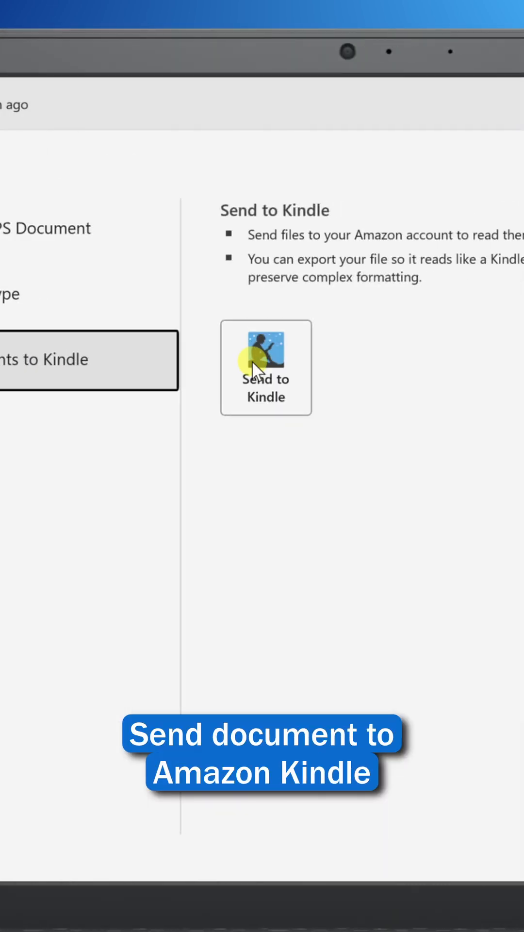